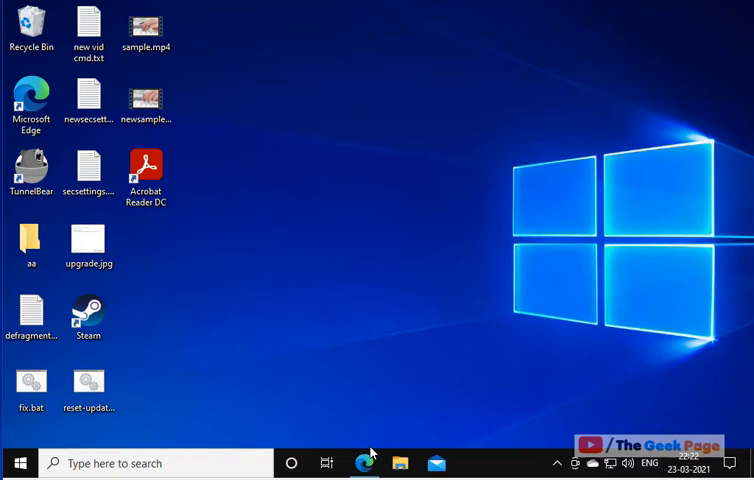
pyautogui.moveTo(237, 280)
pyautogui.write('service')
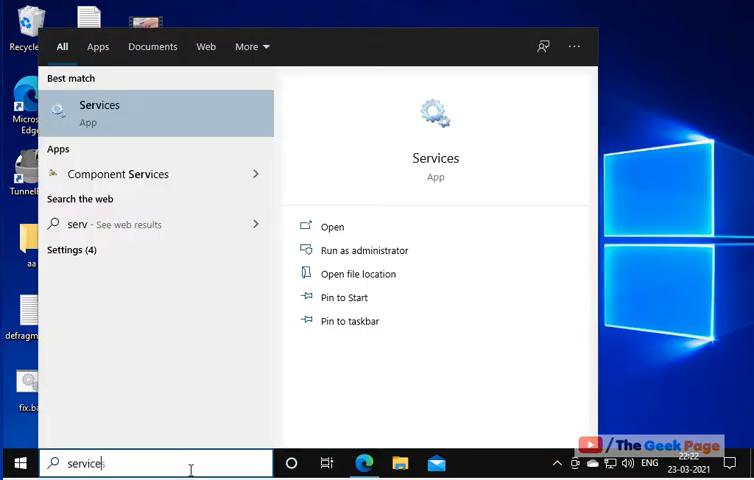
# Search for 'services' and launch the Services app from Best match.
pyautogui.write('s')
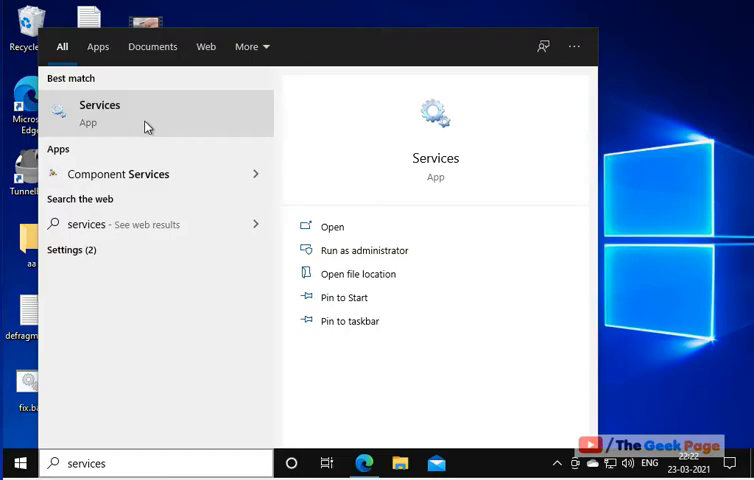
pyautogui.click(99, 113)
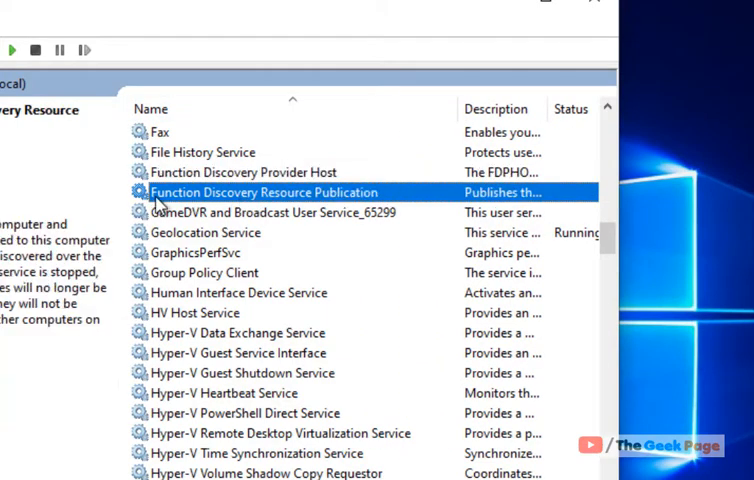
pyautogui.moveTo(280, 212)
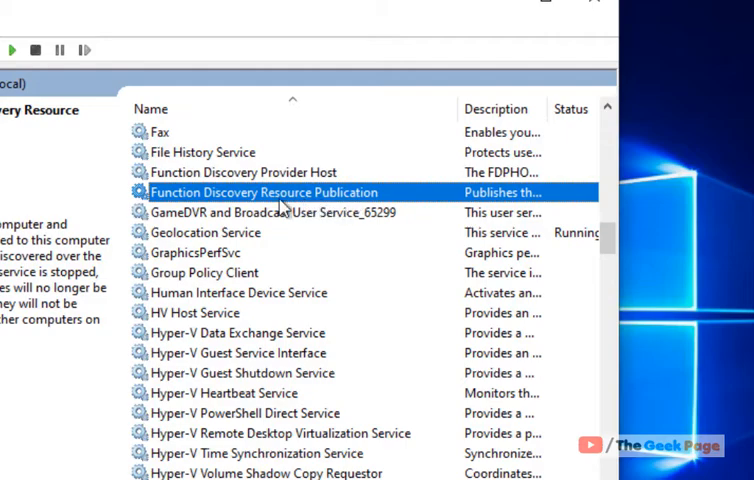
# Select Function Discovery Provider Host in the services list.
pyautogui.click(244, 172)
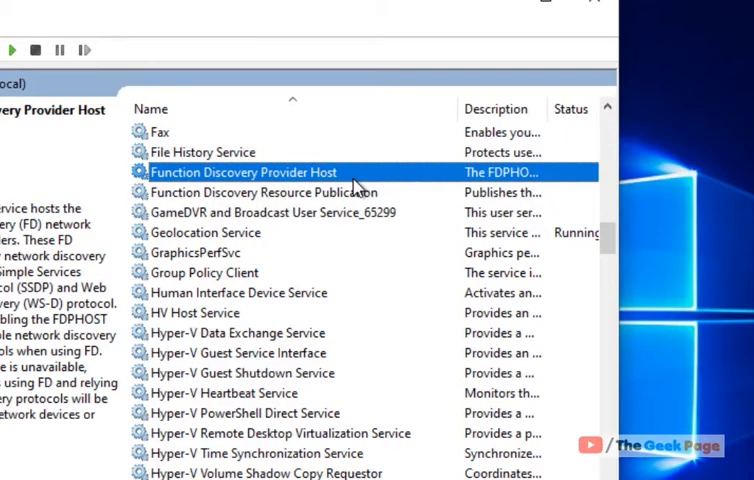
# Set Function Discovery Provider Host to Automatic (Delayed Start), start it, and apply.
pyautogui.doubleClick(243, 172)
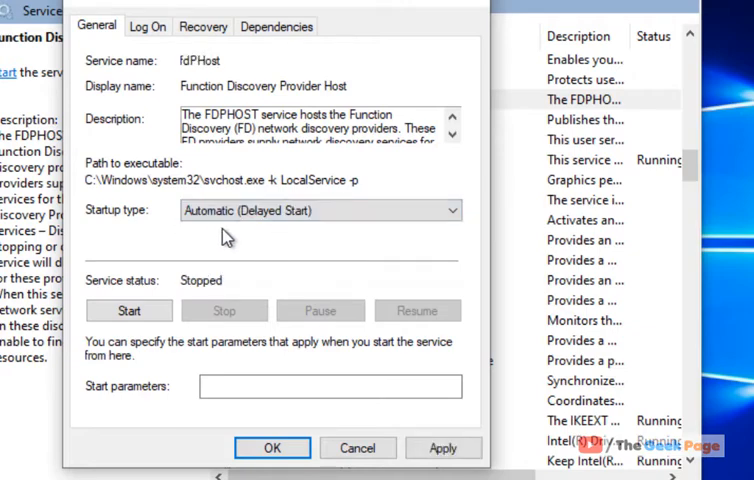
pyautogui.click(129, 310)
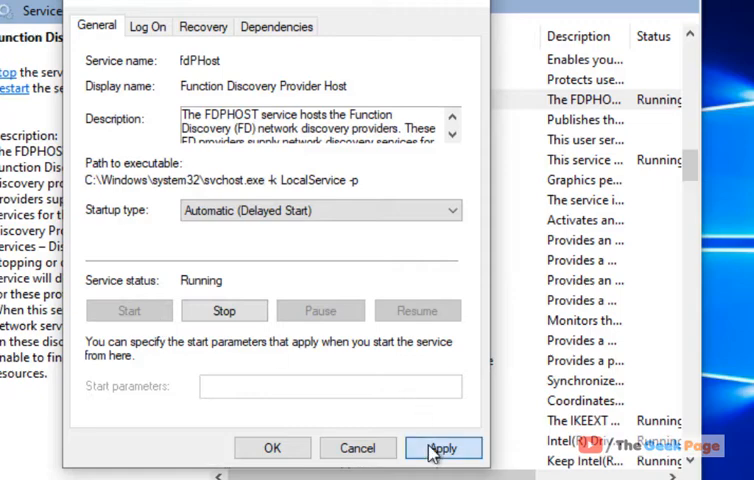
pyautogui.click(443, 448)
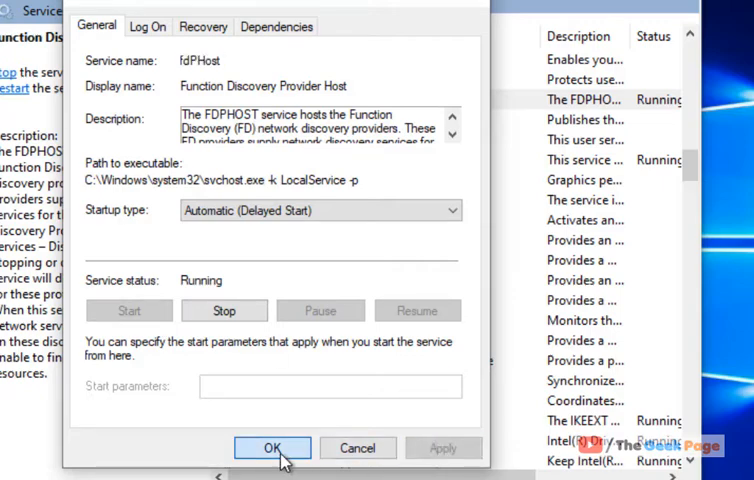
pyautogui.click(272, 447)
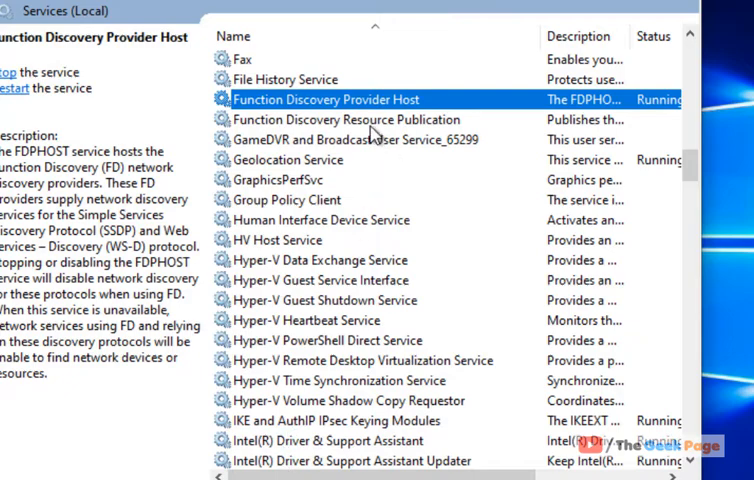
# Set Function Discovery Resource Publication to Automatic (Delayed Start), start it, and apply.
pyautogui.click(347, 119)
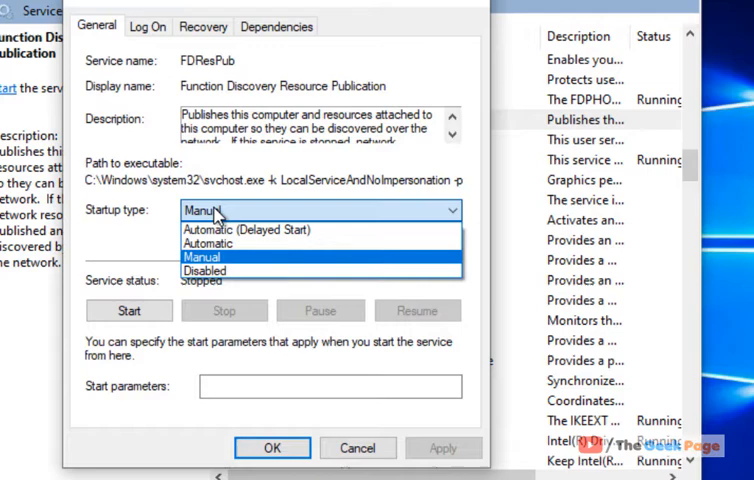
pyautogui.click(245, 229)
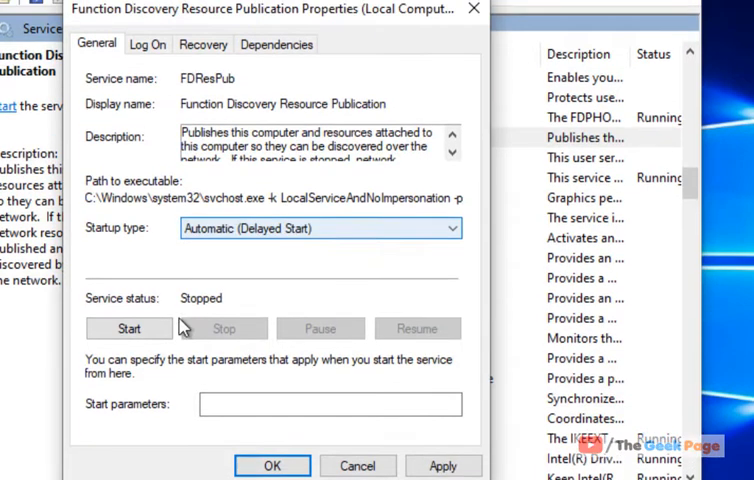
pyautogui.click(128, 328)
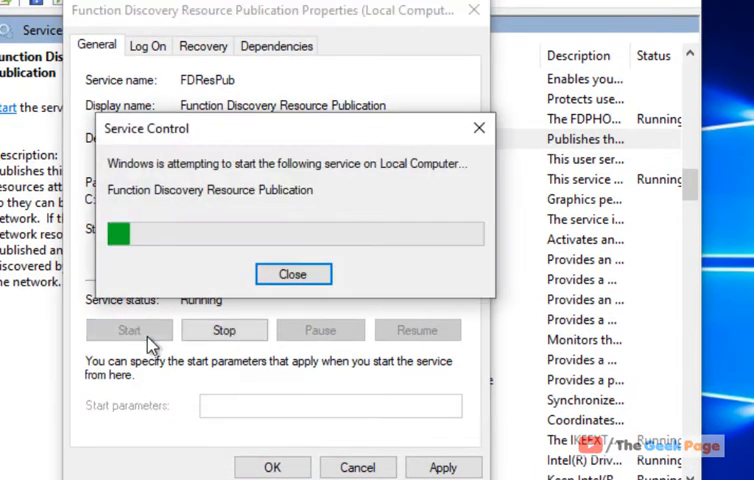
pyautogui.click(293, 273)
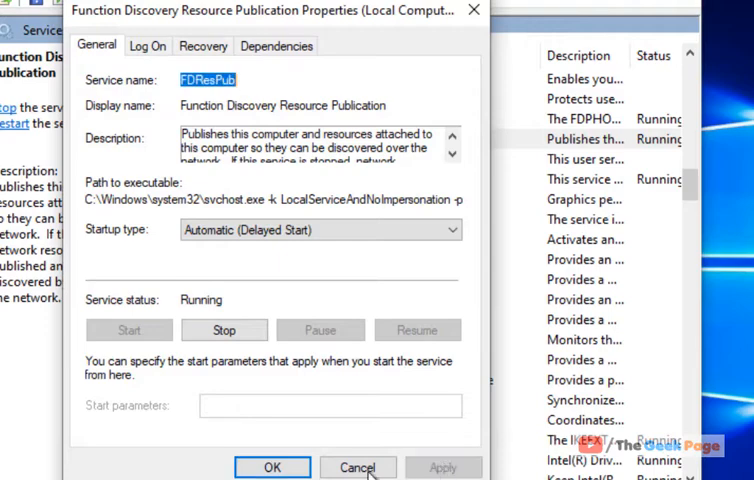
pyautogui.click(357, 467)
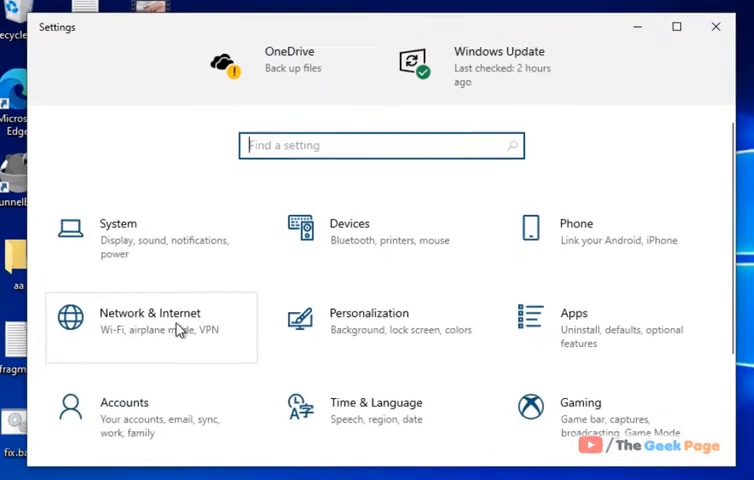
# Go from Network & Internet through Network and Sharing Center to advanced sharing settings.
pyautogui.click(151, 320)
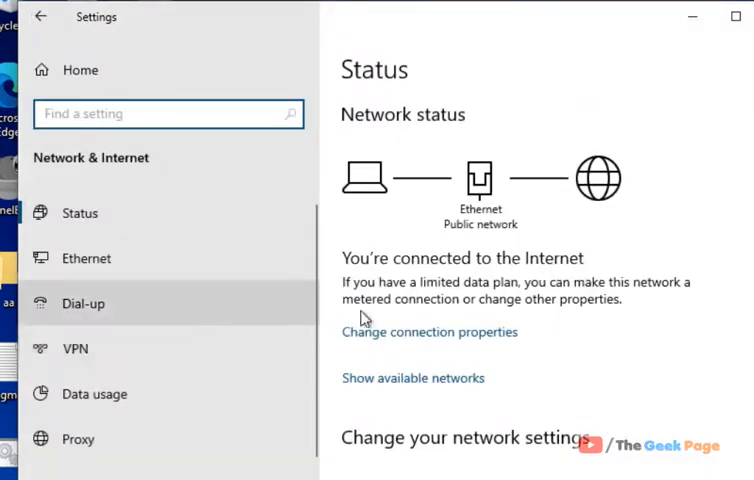
pyautogui.scroll(-3)
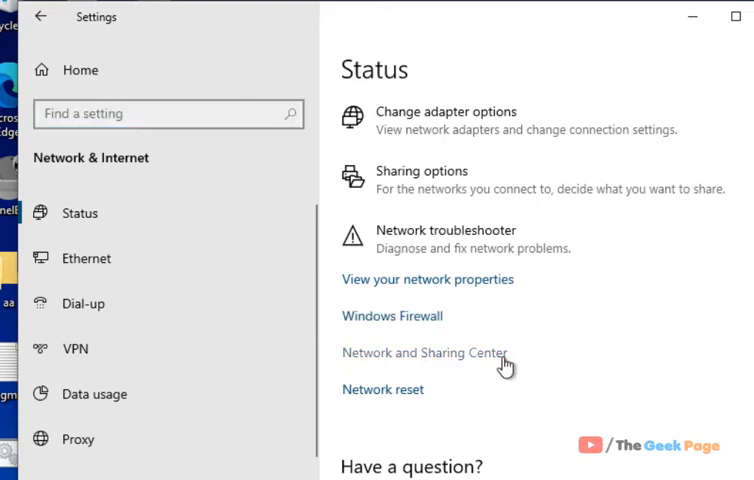
pyautogui.click(437, 354)
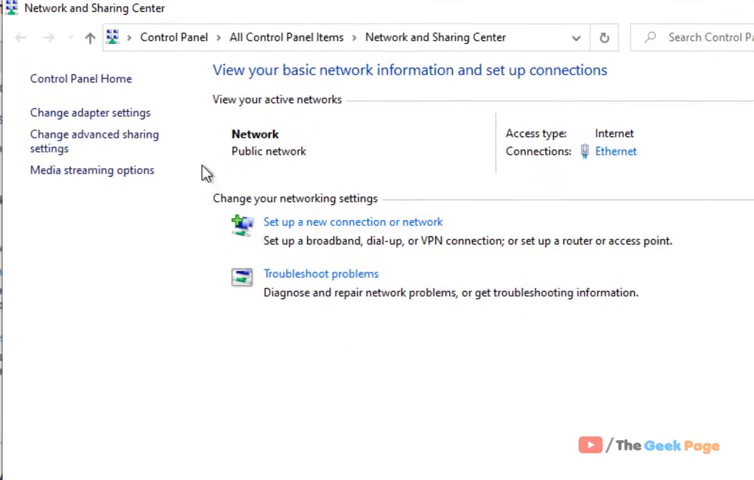
pyautogui.click(94, 143)
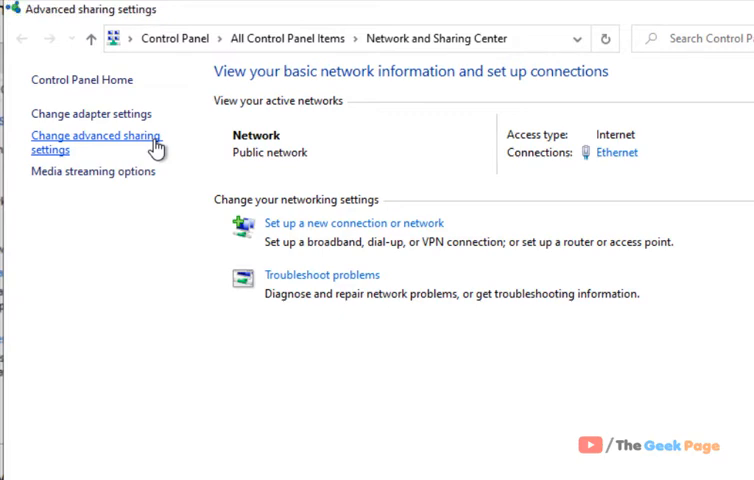
pyautogui.click(96, 143)
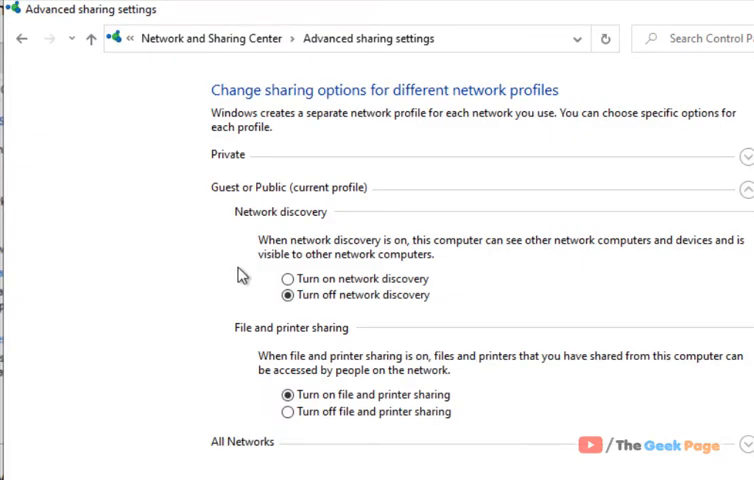
# Select Turn on network discovery under Guest or Public and save changes.
pyautogui.click(286, 278)
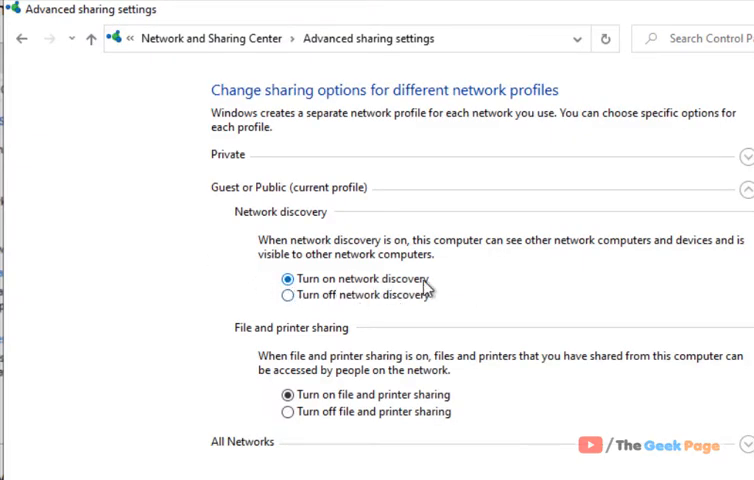
pyautogui.moveTo(388, 258)
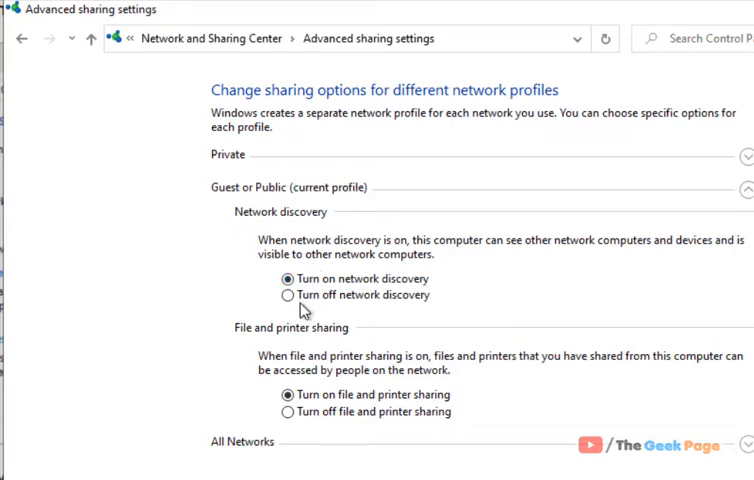
pyautogui.scroll(-3)
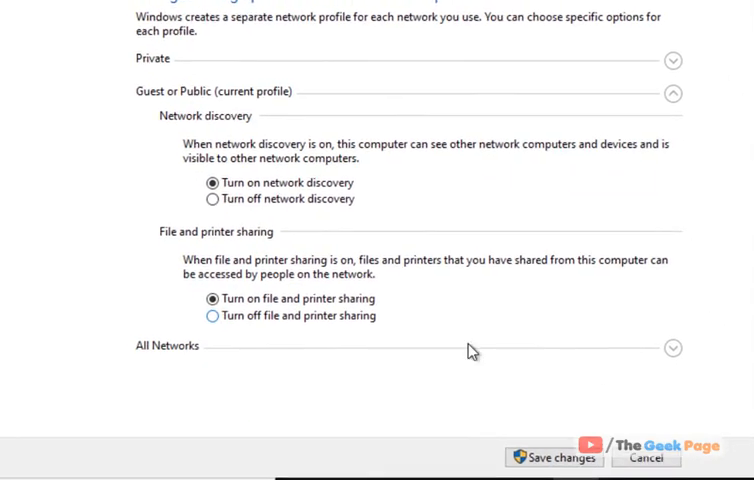
pyautogui.click(571, 459)
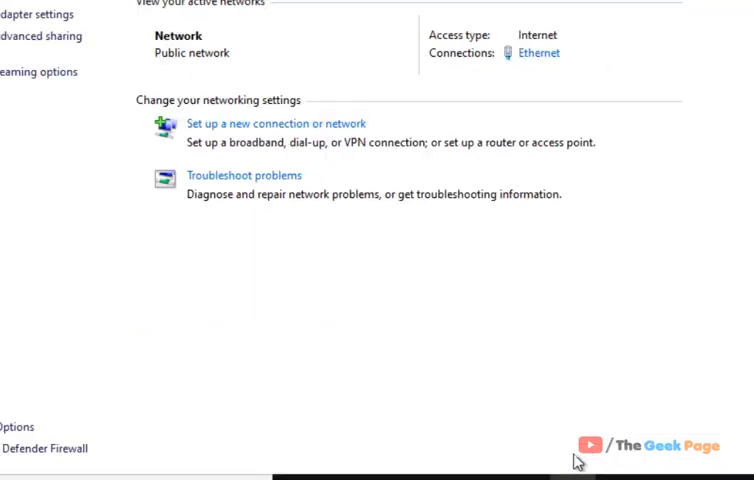